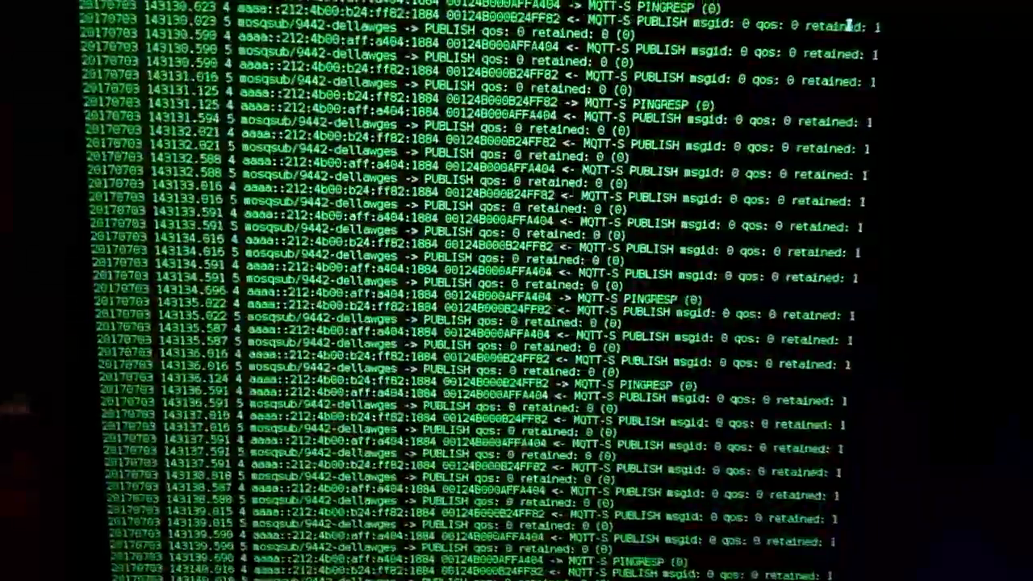
scroll(down, 3)
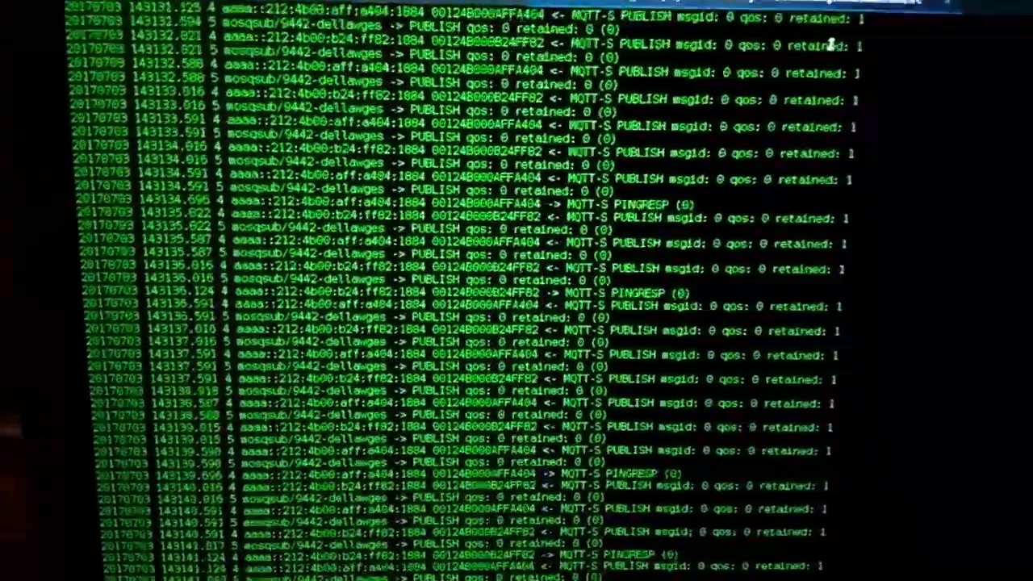